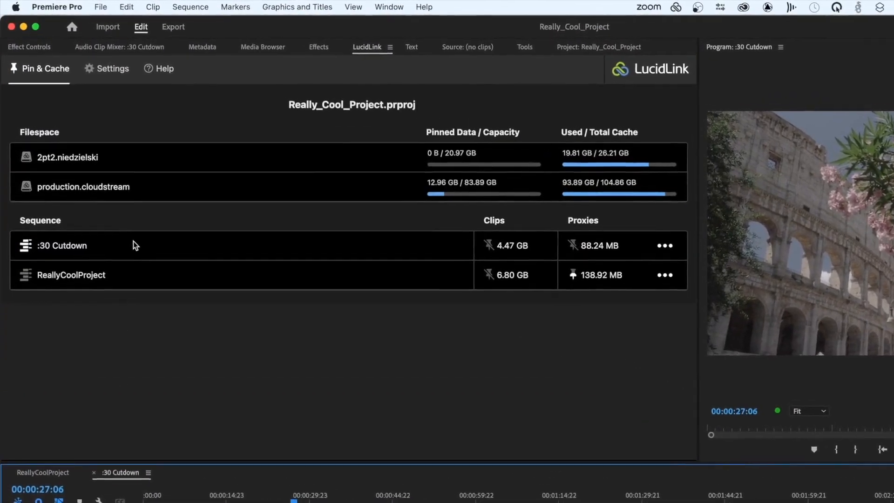
- Make ReallyCoolProject the active sequence in the timeline
click(42, 472)
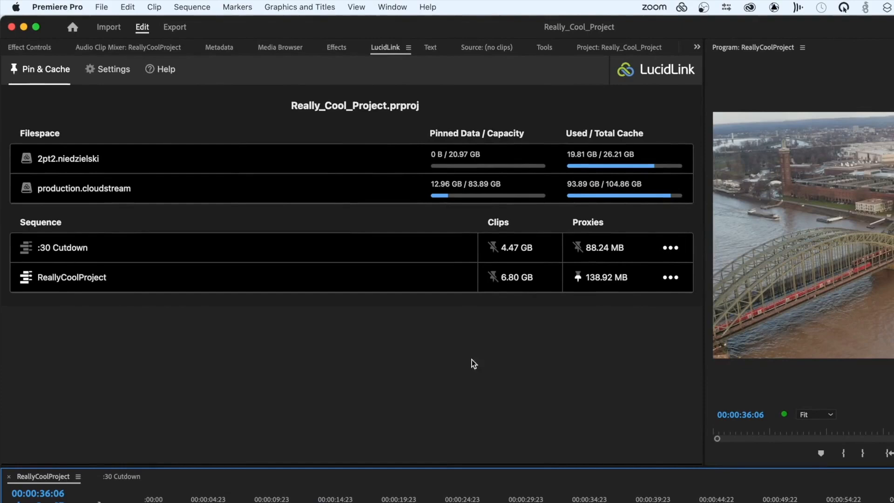
mouse_move(634, 254)
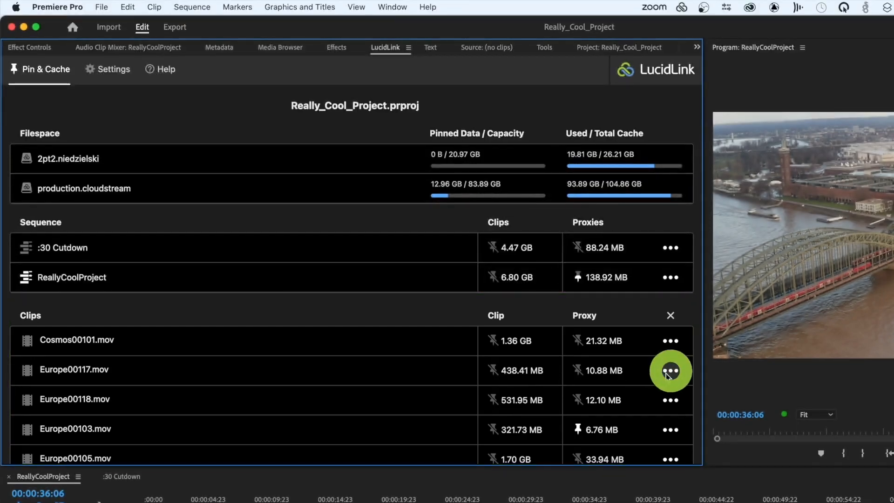
- Pin the Europe00117.mov proxy from its row menu, raising pinned data to 12.97 GB
click(669, 371)
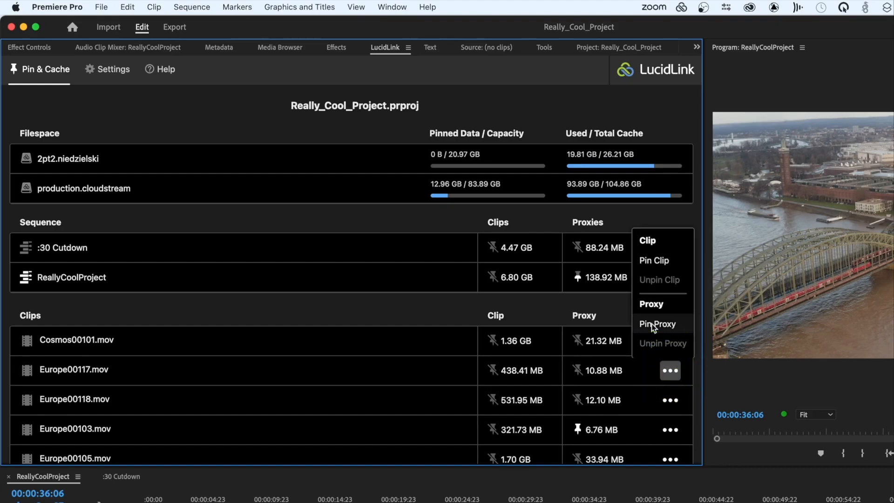
click(657, 324)
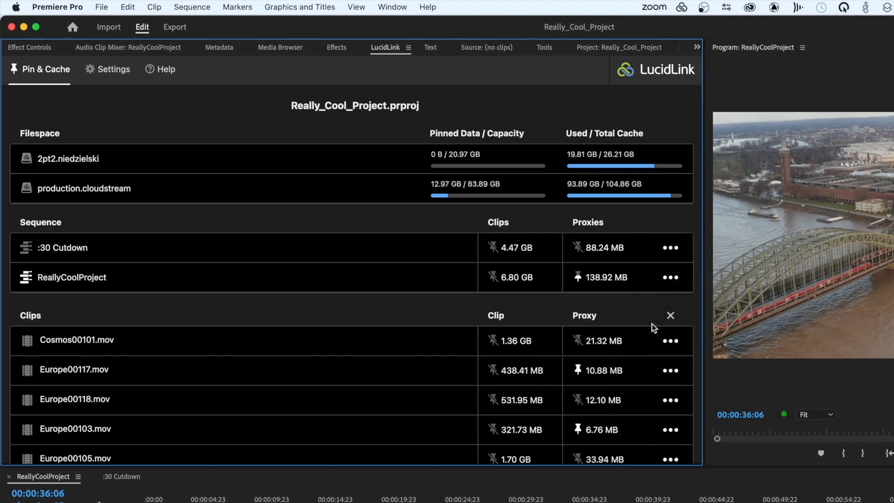
click(670, 430)
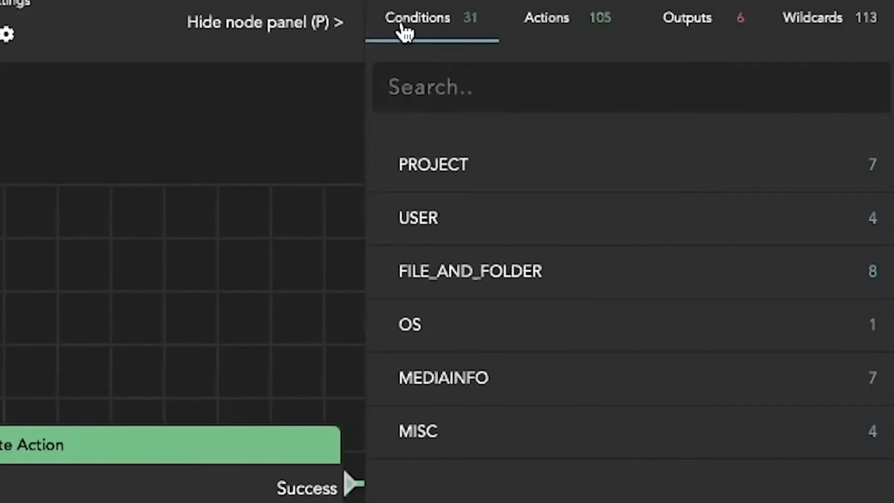
mouse_move(539, 26)
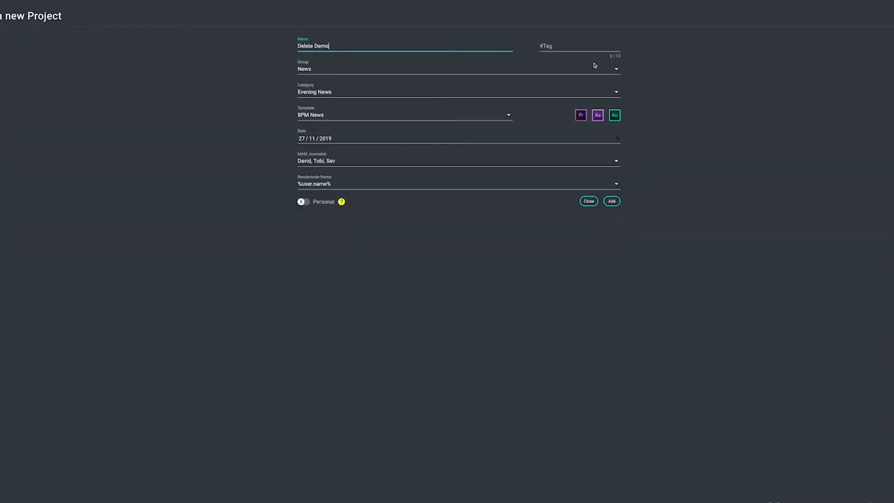
- Submit the new Delete Demo project so the project list reloads
click(611, 201)
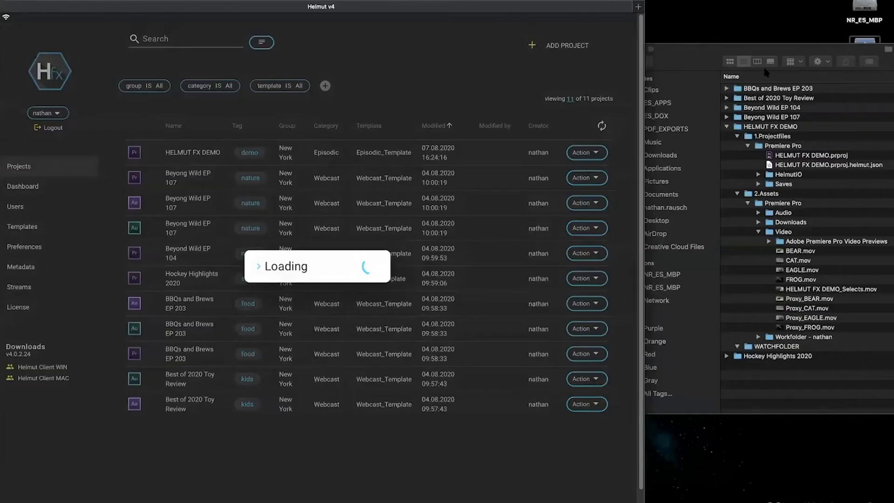